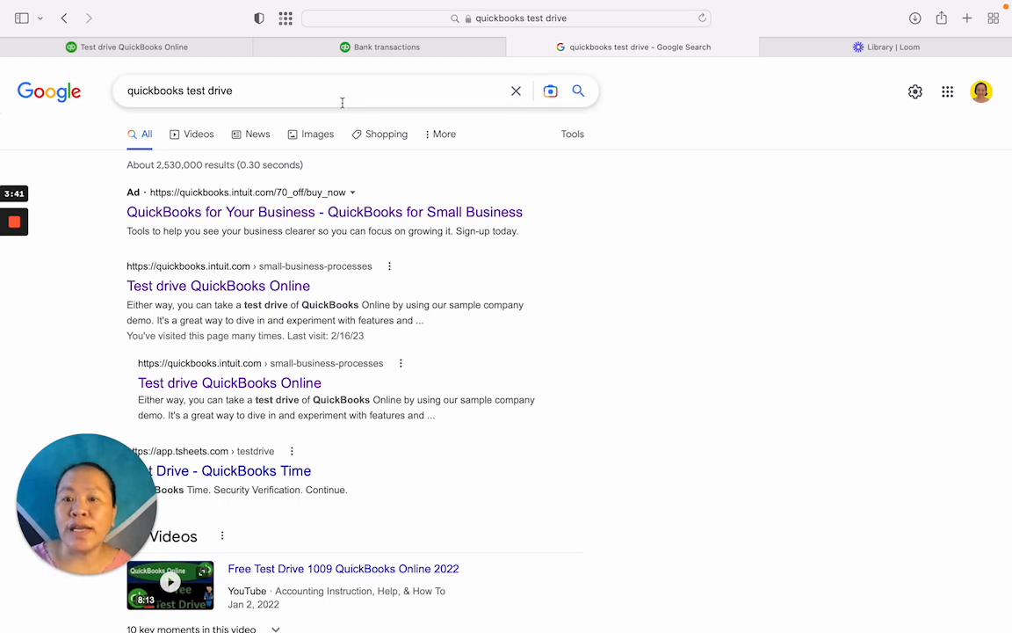
- Review the Available test drives list on the QuickBooks support article
{"action": "left_click", "coordinate": [341, 92]}
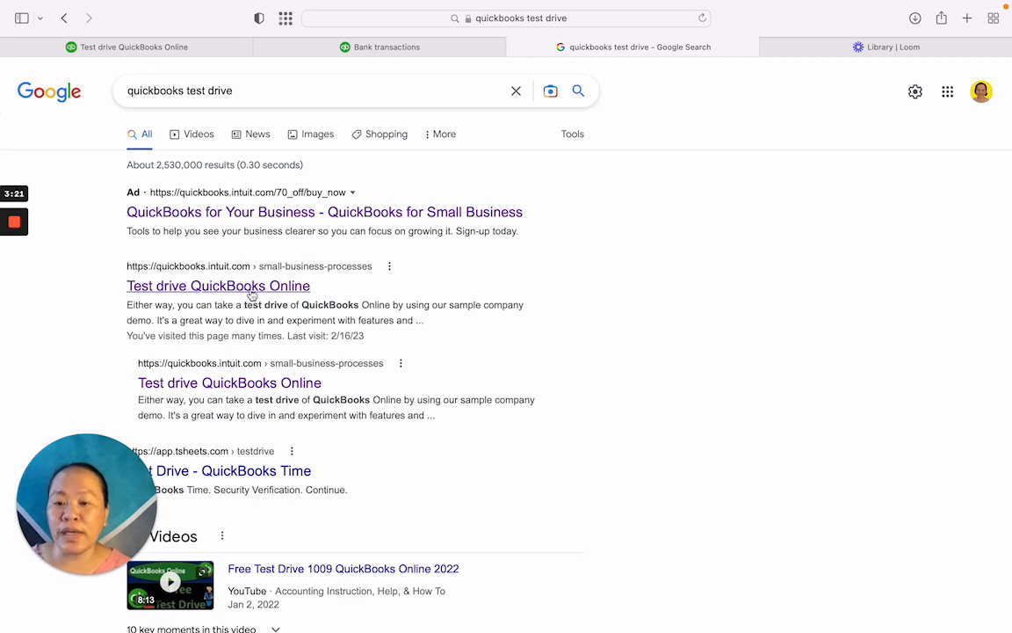
{"action": "mouse_move", "coordinate": [422, 270]}
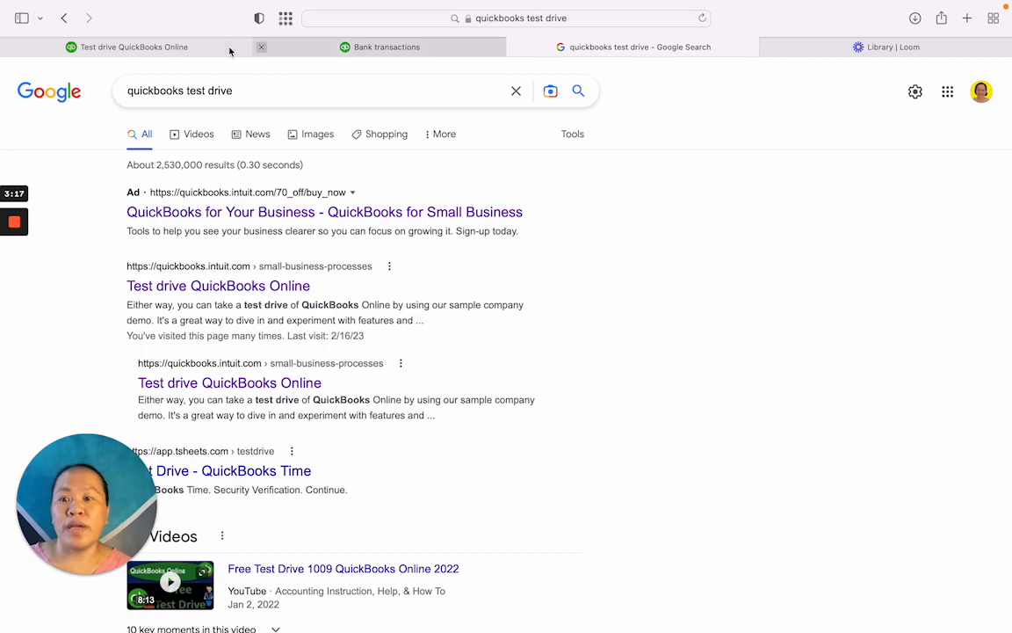
{"action": "left_click", "coordinate": [218, 285]}
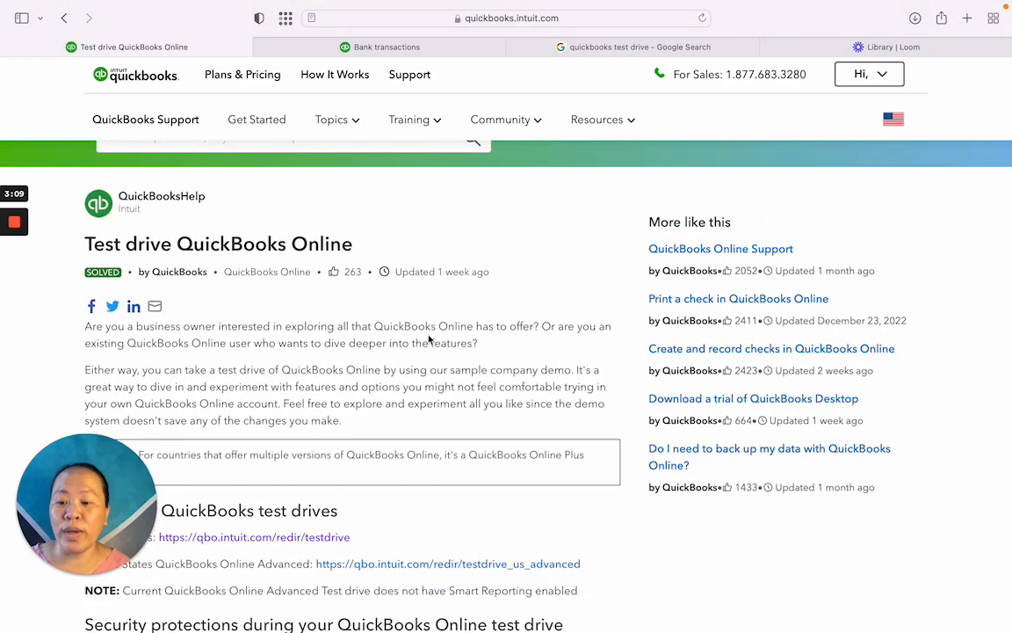
{"action": "scroll", "scroll_direction": "down", "scroll_amount": 3}
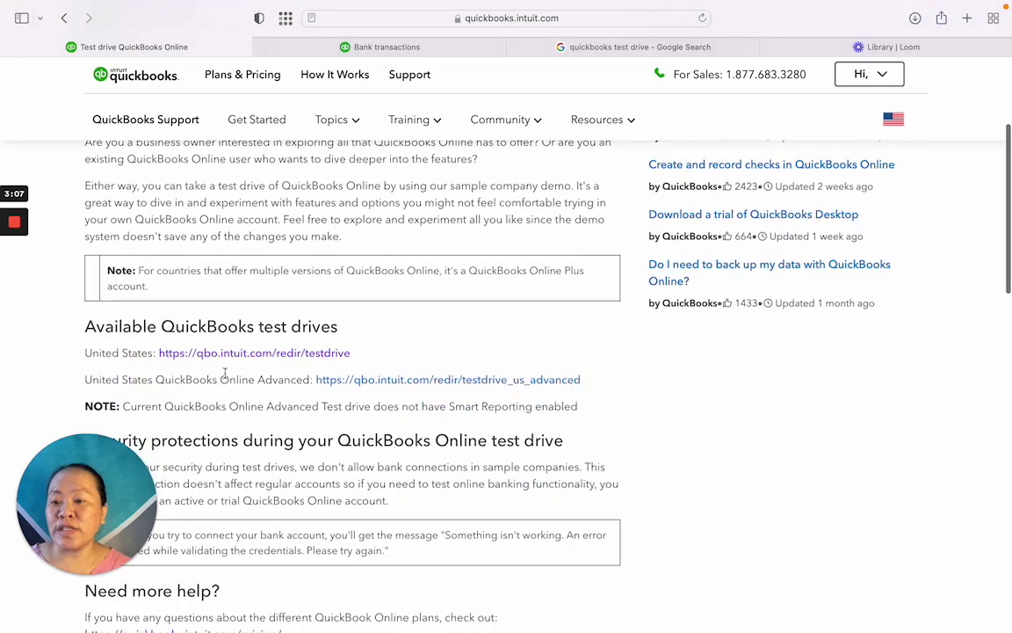
{"action": "mouse_move", "coordinate": [176, 330]}
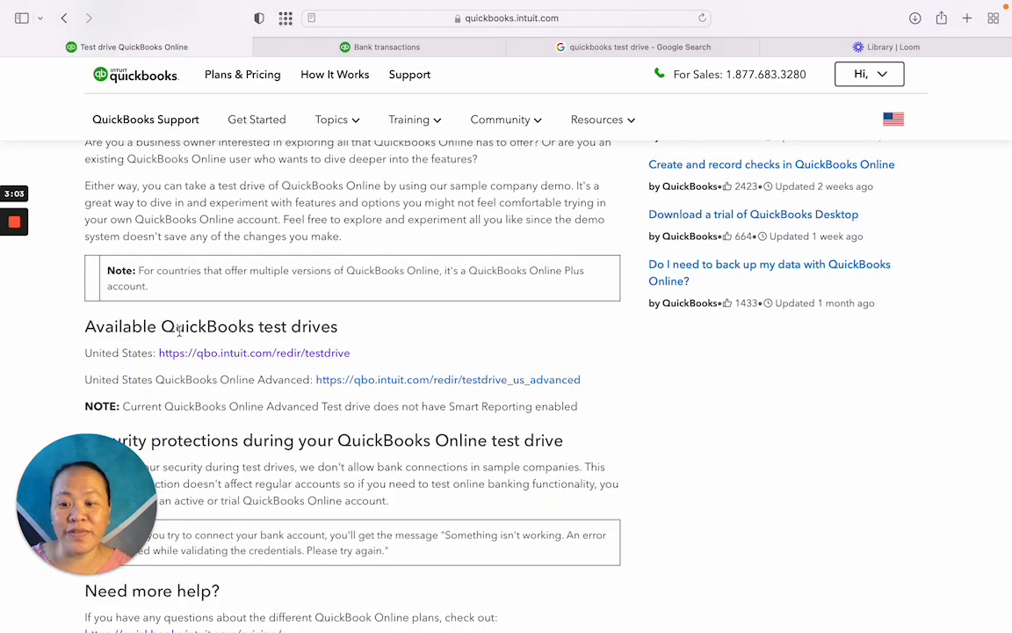
{"action": "mouse_move", "coordinate": [162, 369]}
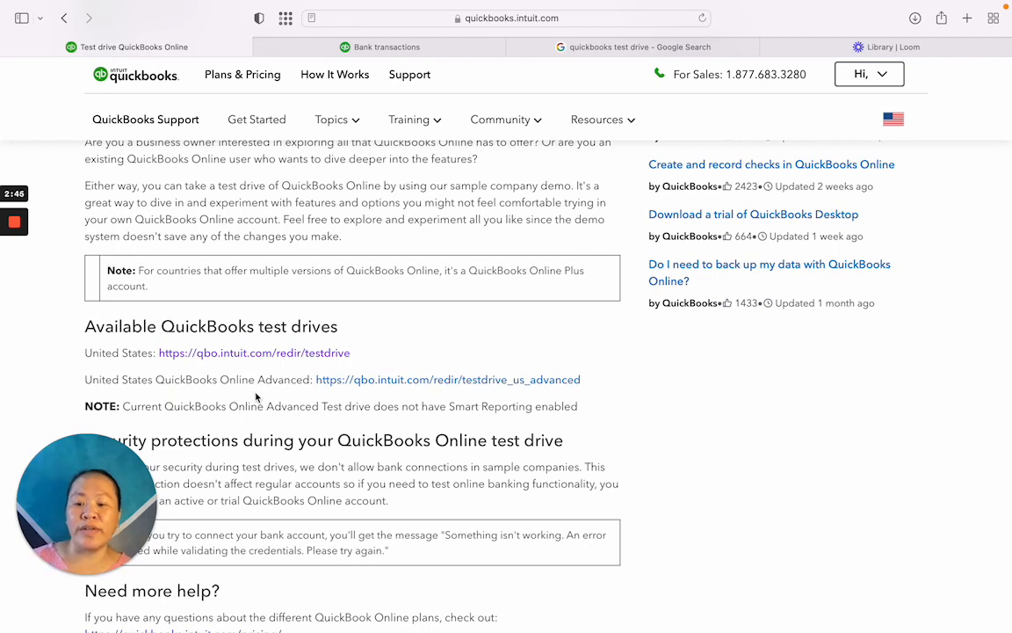
{"action": "mouse_move", "coordinate": [446, 380]}
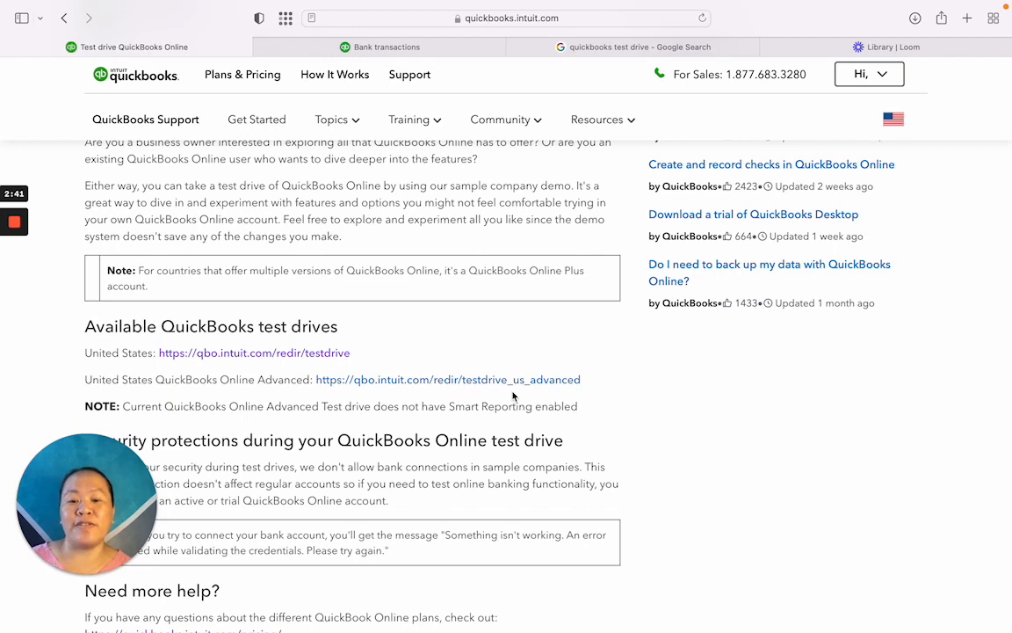
{"action": "mouse_move", "coordinate": [650, 359]}
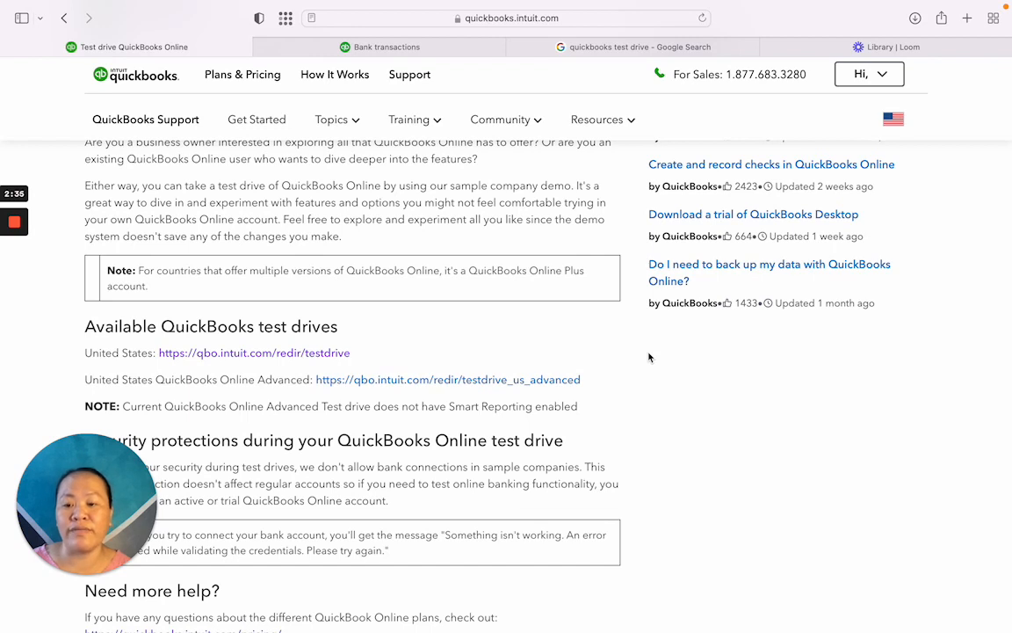
{"action": "mouse_move", "coordinate": [302, 351]}
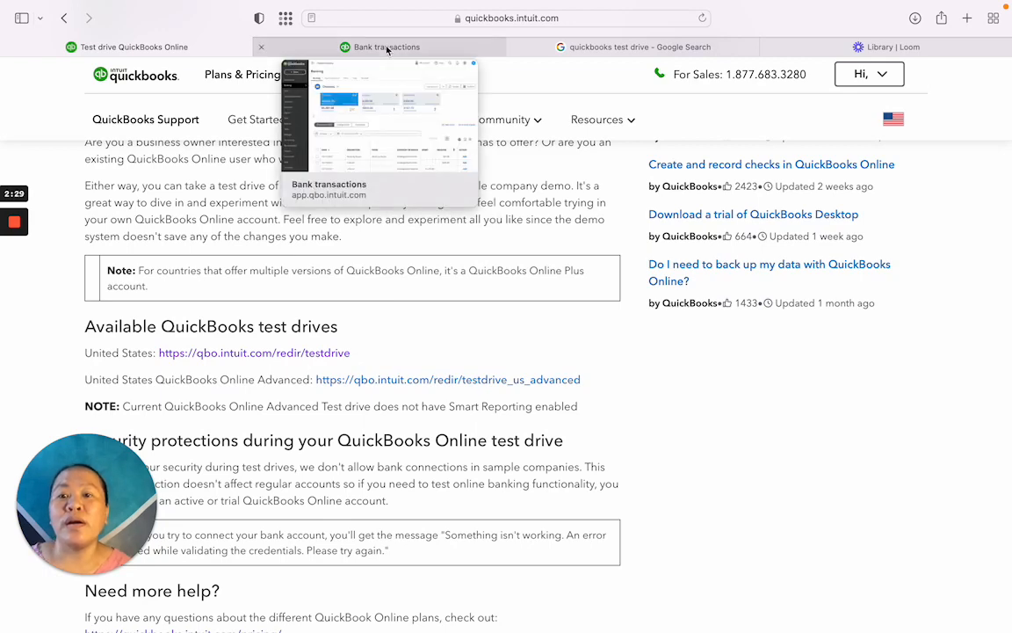
- Return to the sample company's Bank transactions page and reveal the Dashboard menu
{"action": "left_click", "coordinate": [387, 46]}
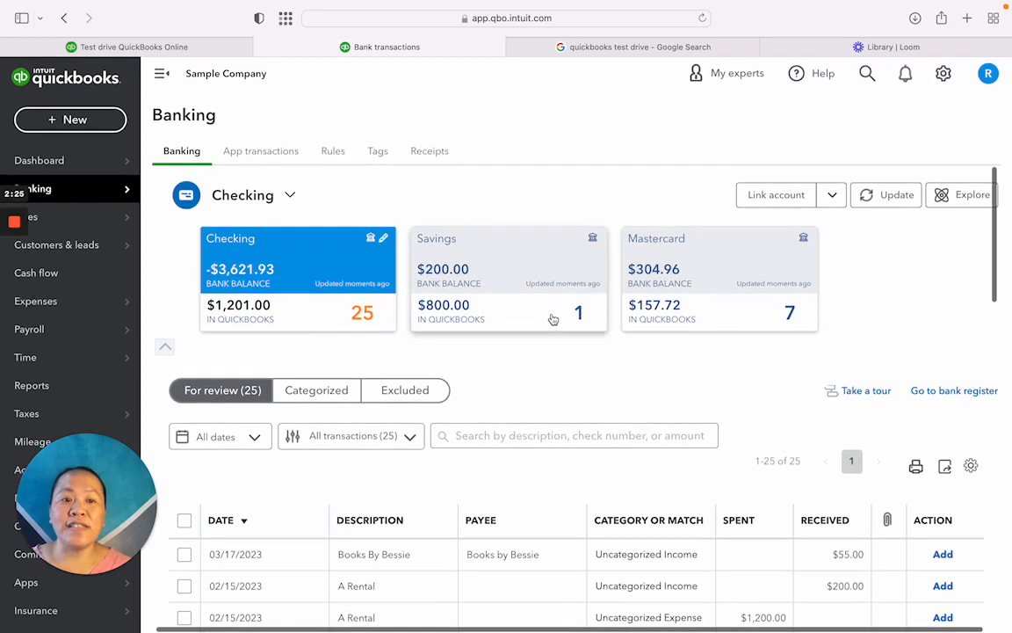
{"action": "left_click", "coordinate": [39, 160]}
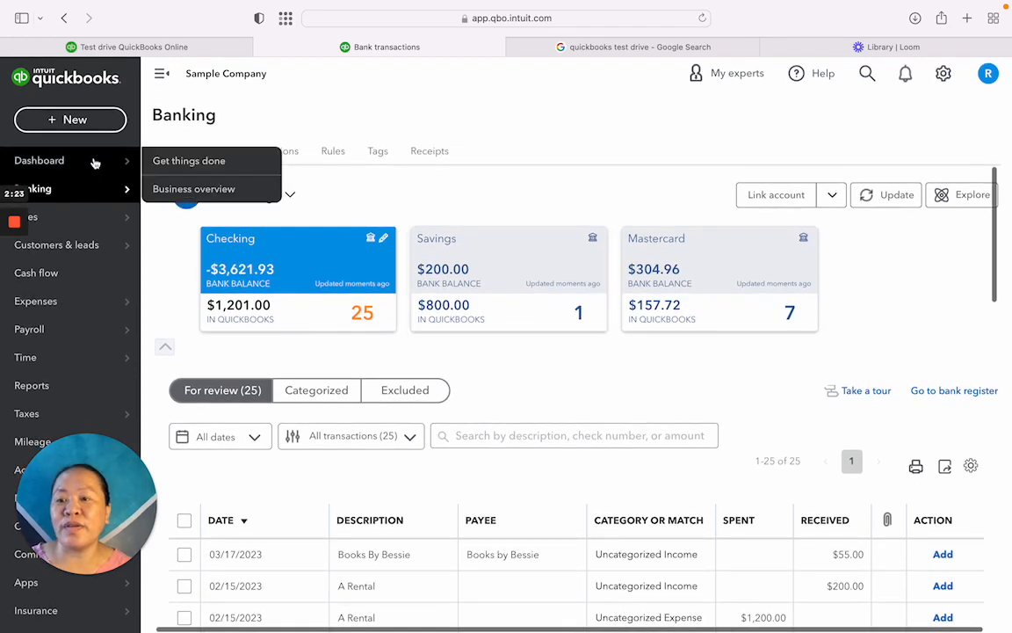
- Show the Get things done dashboard for Craig's Design and Landscaping Services
{"action": "left_click", "coordinate": [39, 160]}
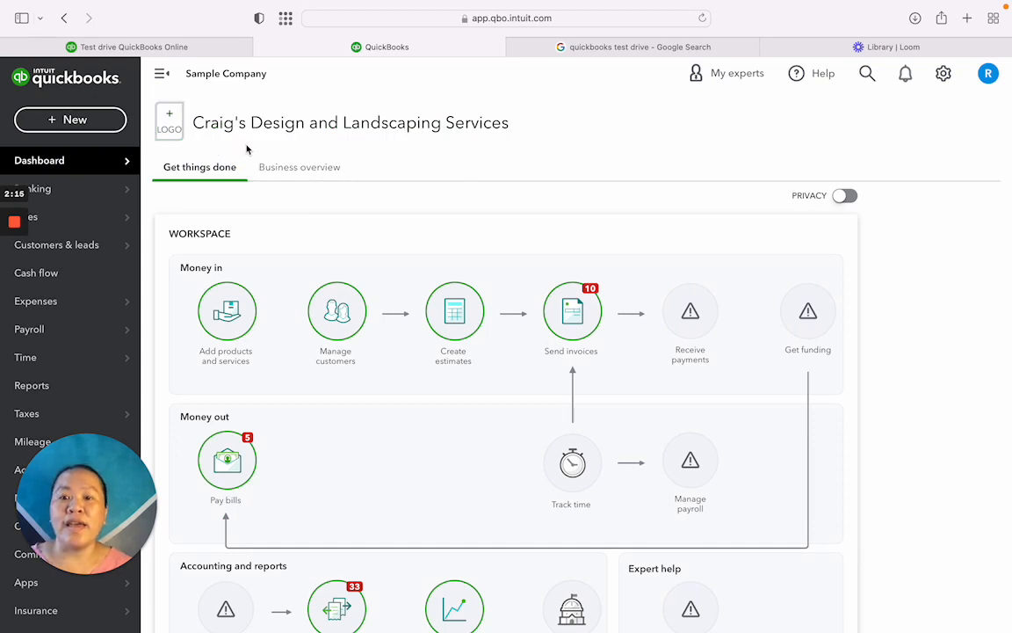
{"action": "mouse_move", "coordinate": [282, 289]}
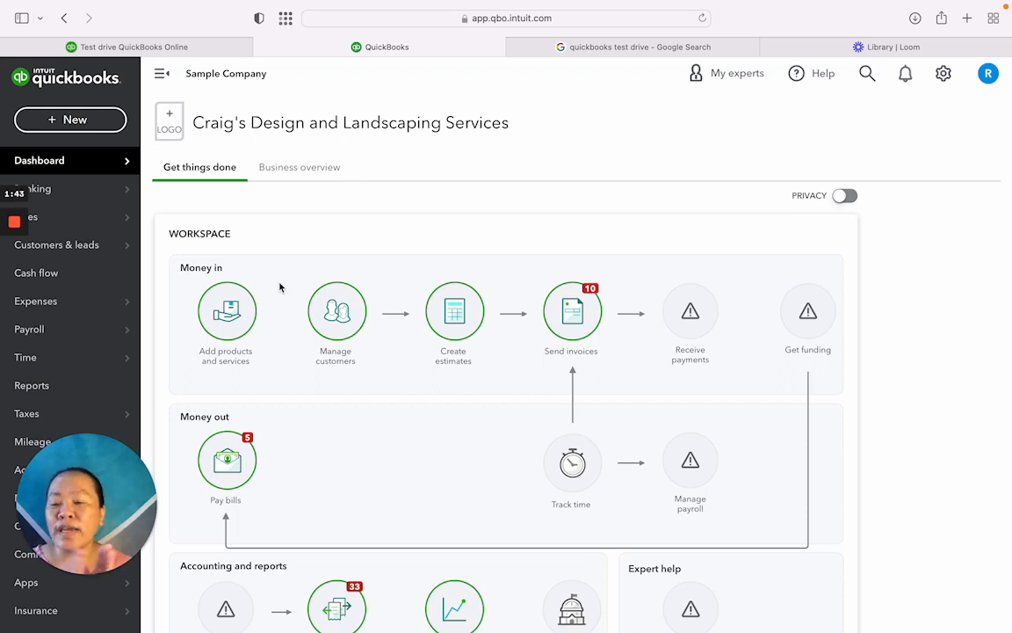
{"action": "mouse_move", "coordinate": [123, 95]}
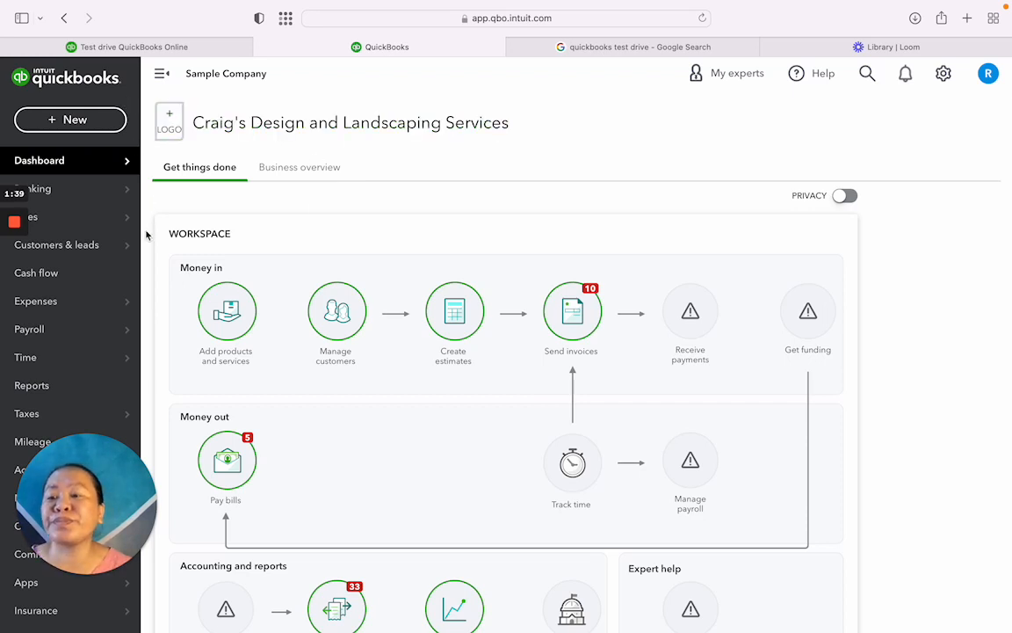
{"action": "left_click", "coordinate": [39, 160]}
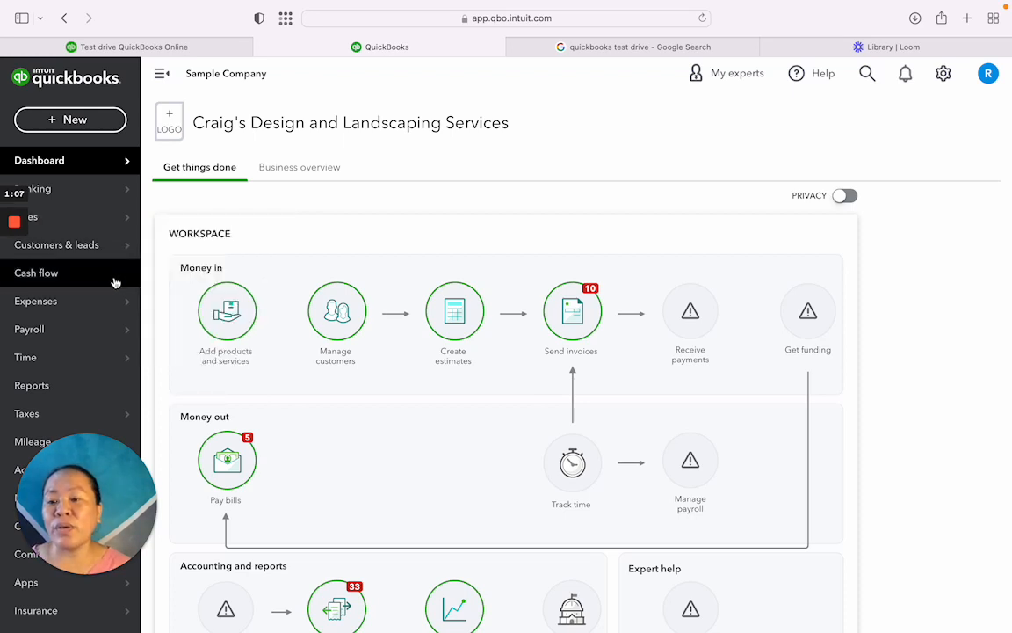
{"action": "left_click", "coordinate": [35, 300]}
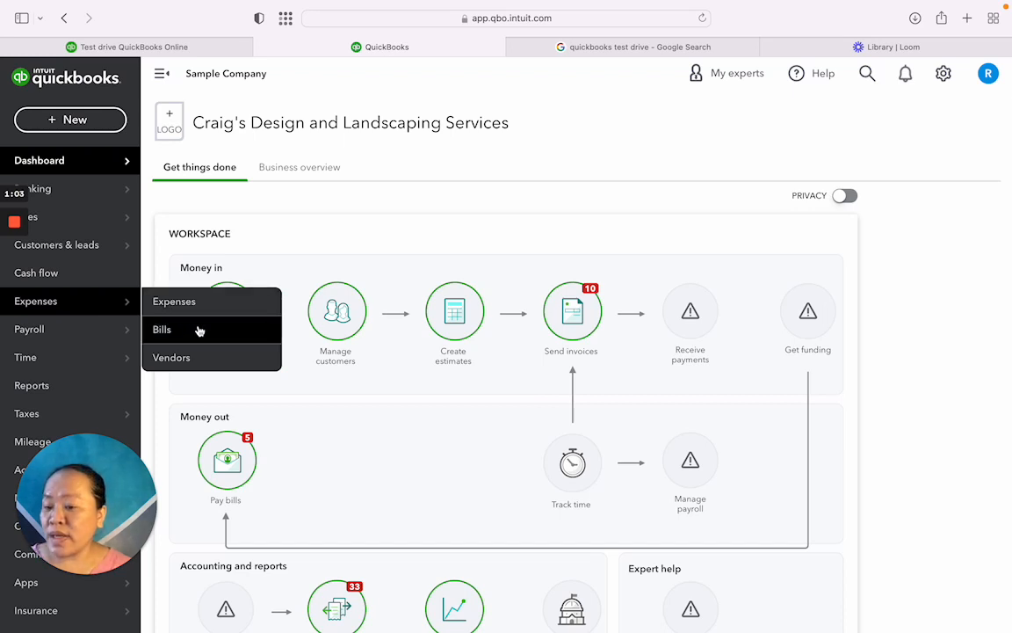
{"action": "mouse_move", "coordinate": [225, 359]}
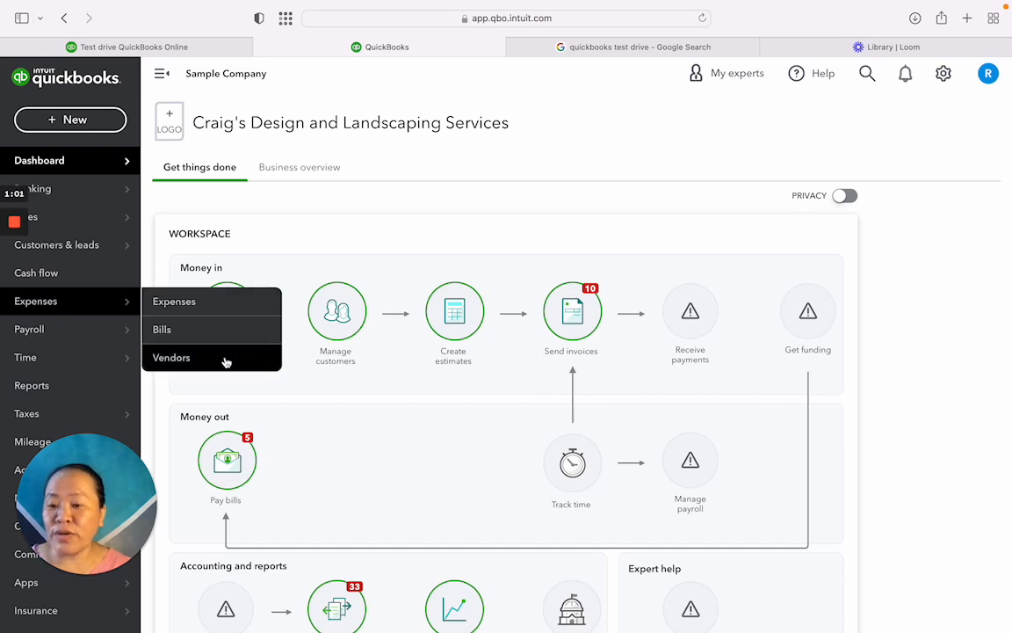
{"action": "mouse_move", "coordinate": [29, 328]}
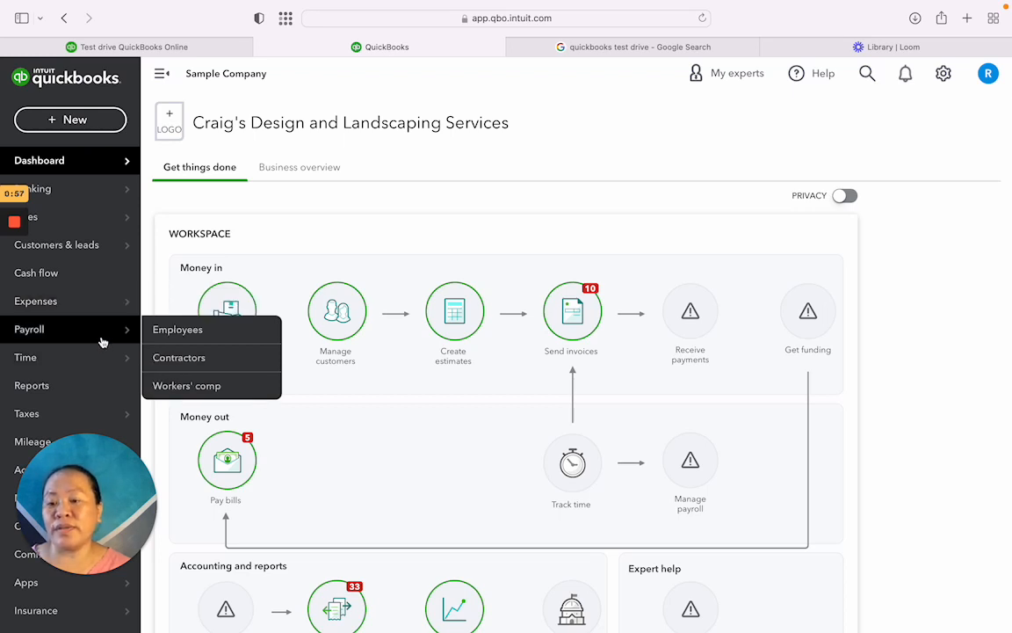
{"action": "mouse_move", "coordinate": [100, 401]}
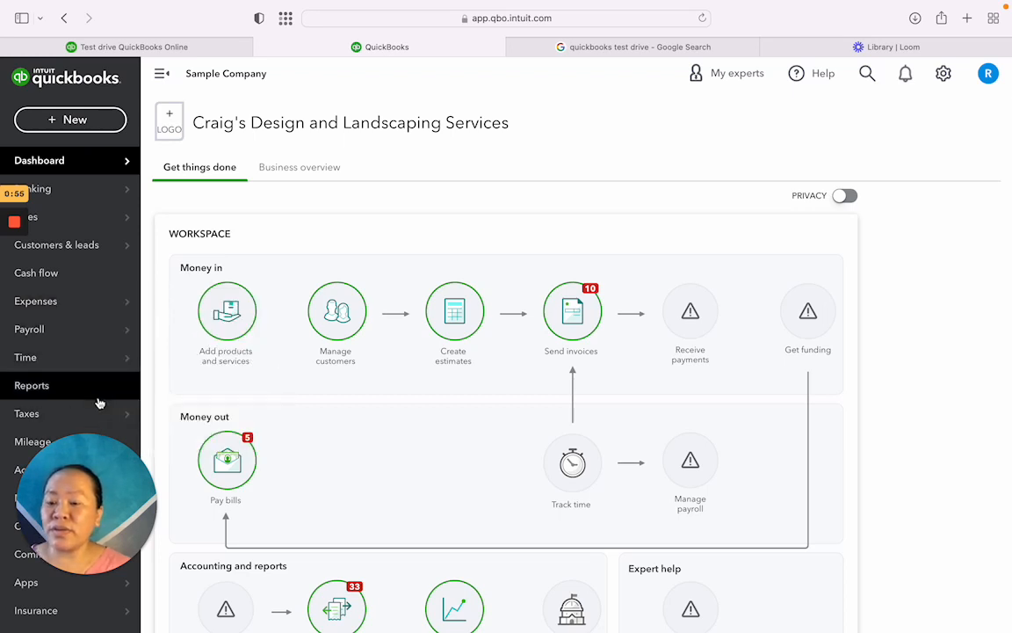
{"action": "left_click", "coordinate": [21, 471]}
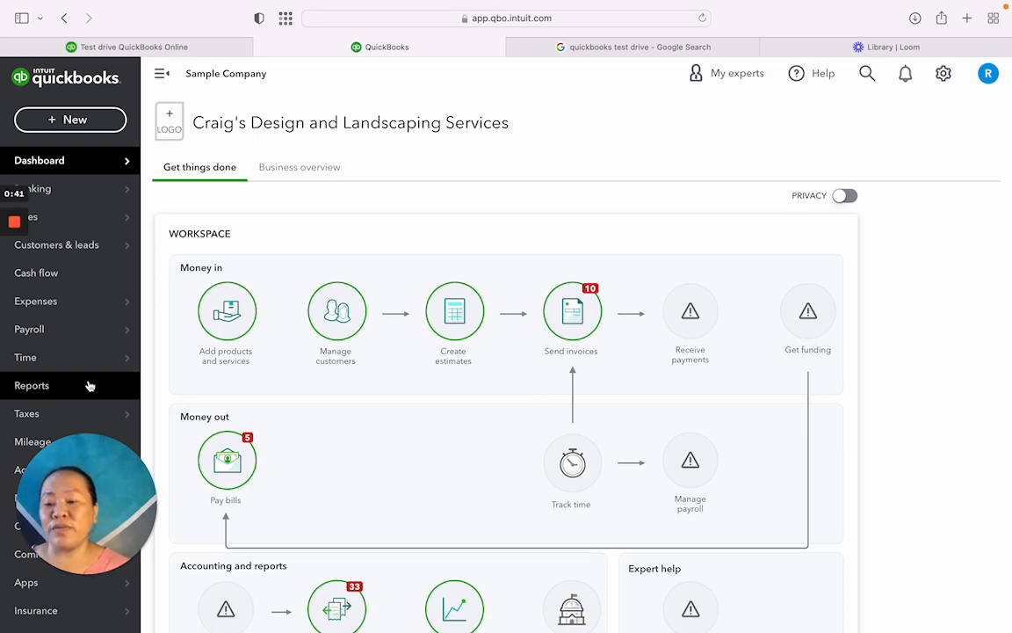
{"action": "mouse_move", "coordinate": [306, 536]}
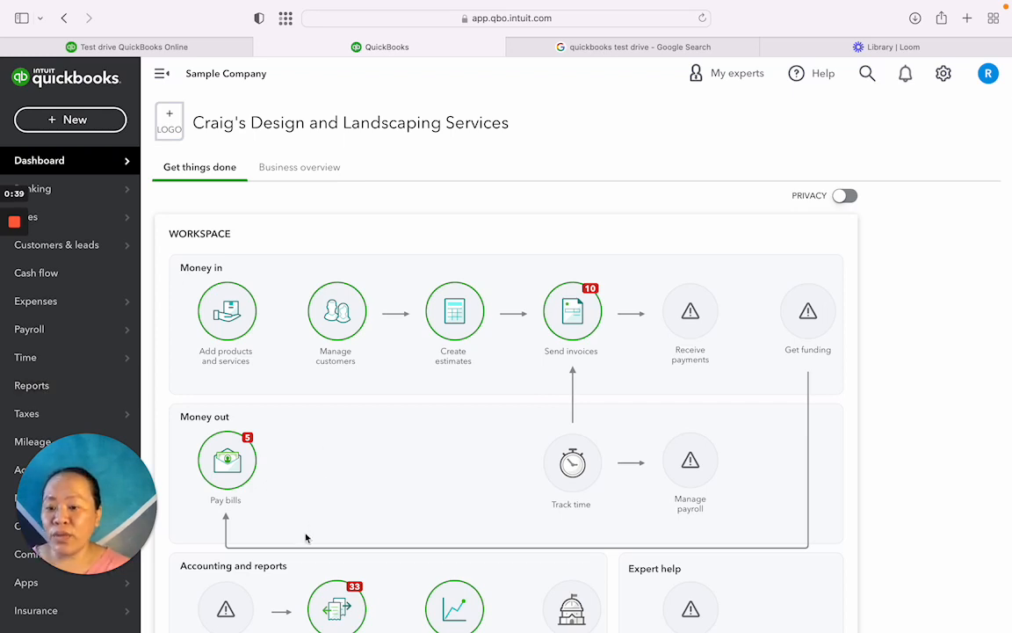
{"action": "mouse_move", "coordinate": [246, 134]}
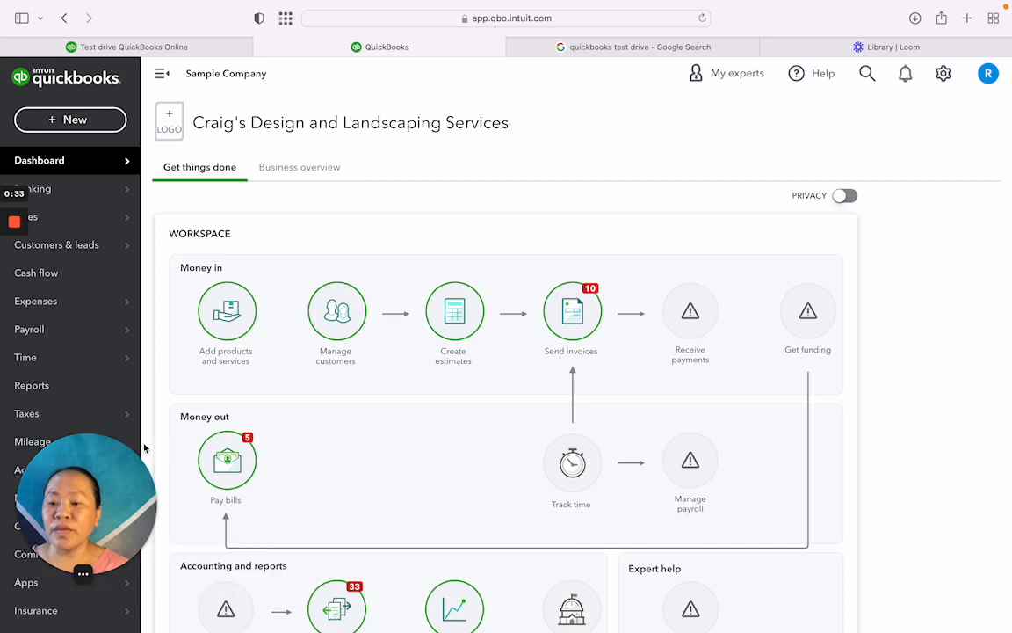
{"action": "left_click", "coordinate": [25, 357]}
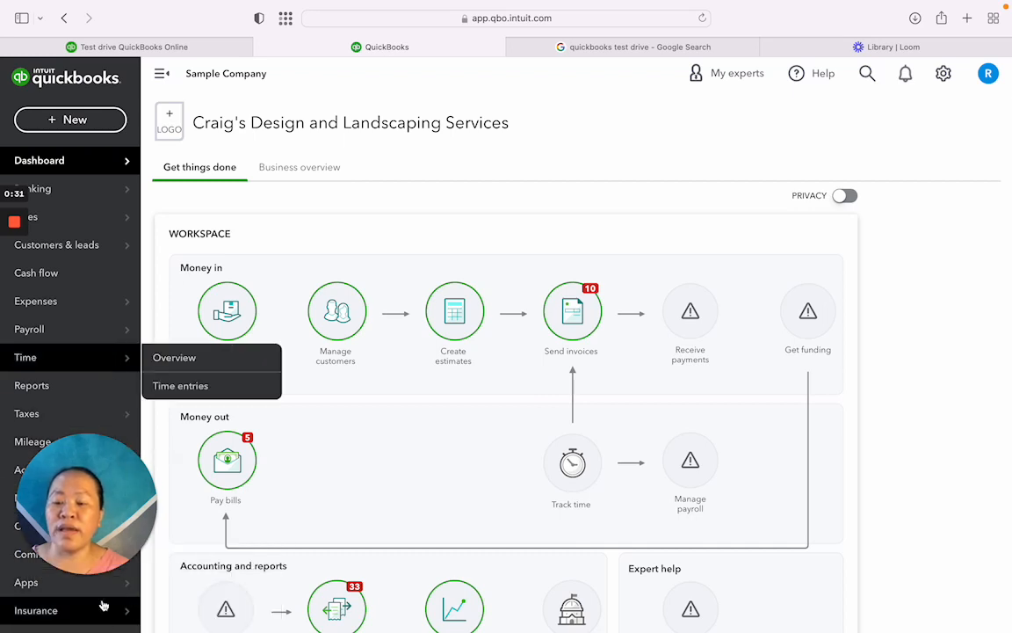